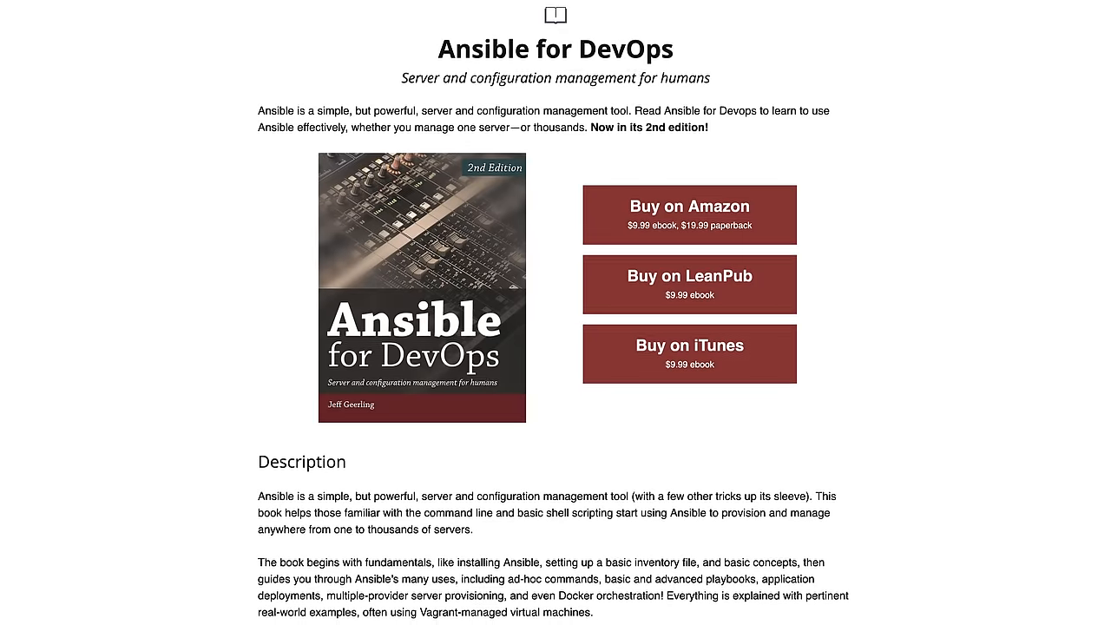
scroll("down", 3)
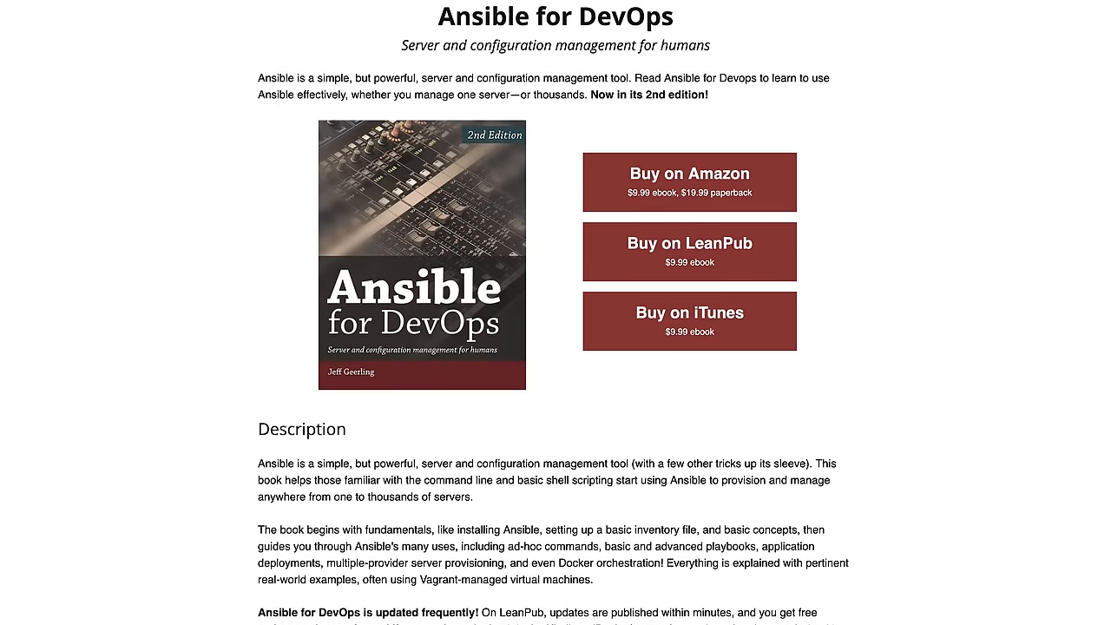